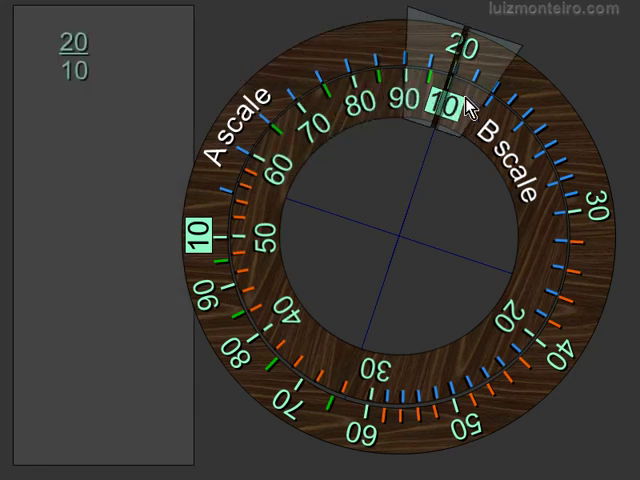
{"action": "mouse_move", "coordinate": [90, 76]}
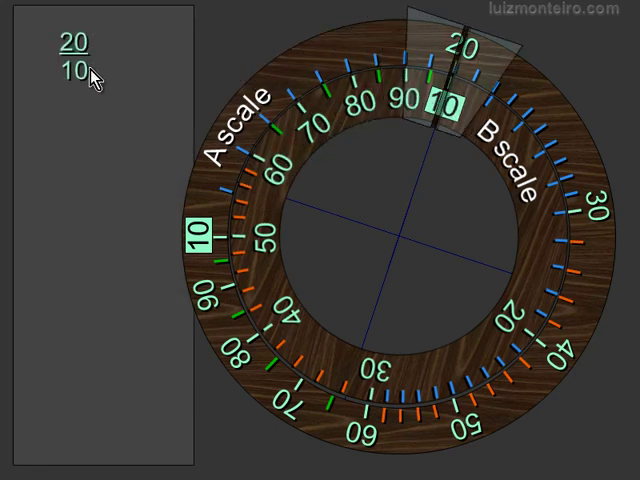
- Write 20/10 = 2/1 = 50/25 = 2 in the side panel and rotate the window toward 50
{"action": "left_click", "coordinate": [90, 70]}
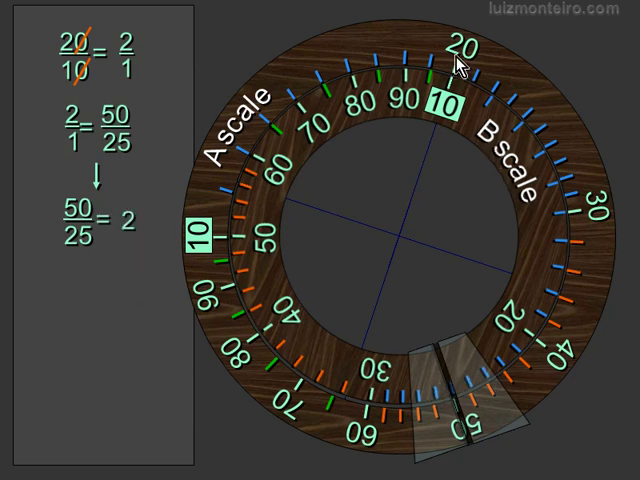
{"action": "mouse_move", "coordinate": [536, 156]}
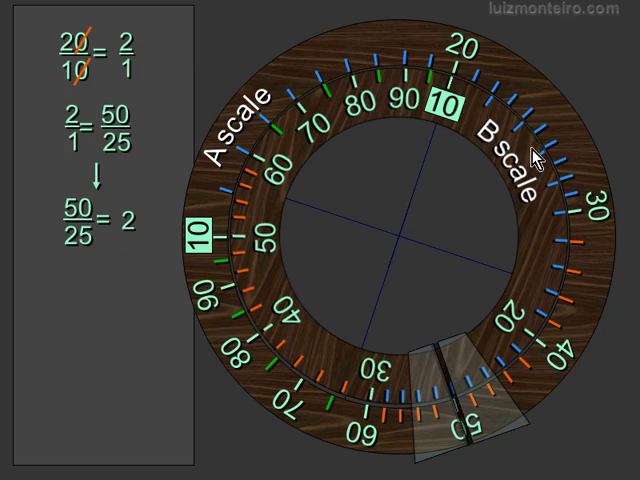
{"action": "mouse_move", "coordinate": [416, 322]}
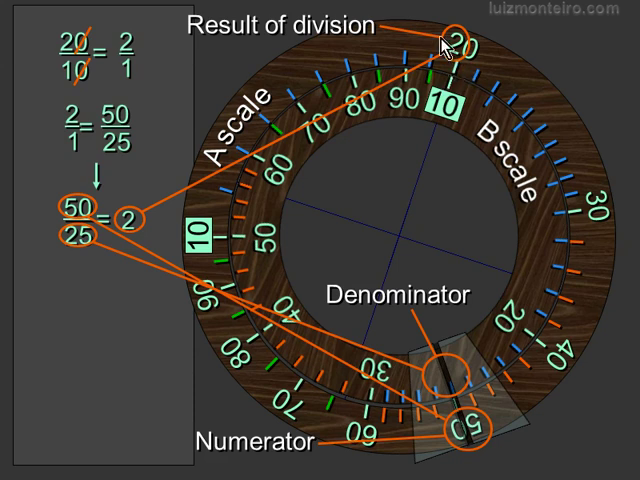
{"action": "mouse_move", "coordinate": [88, 228]}
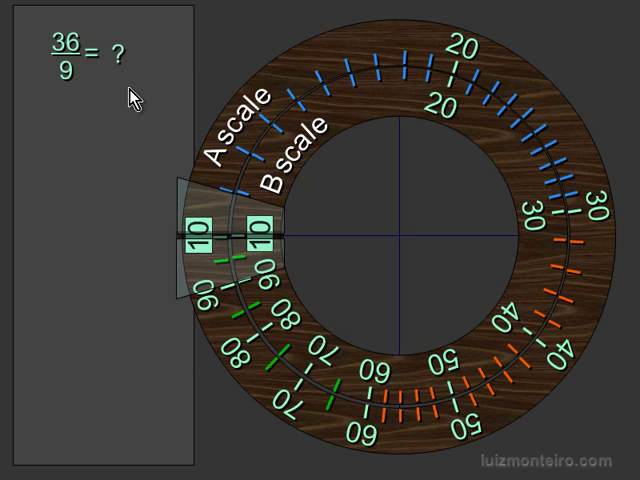
{"action": "mouse_move", "coordinate": [78, 62]}
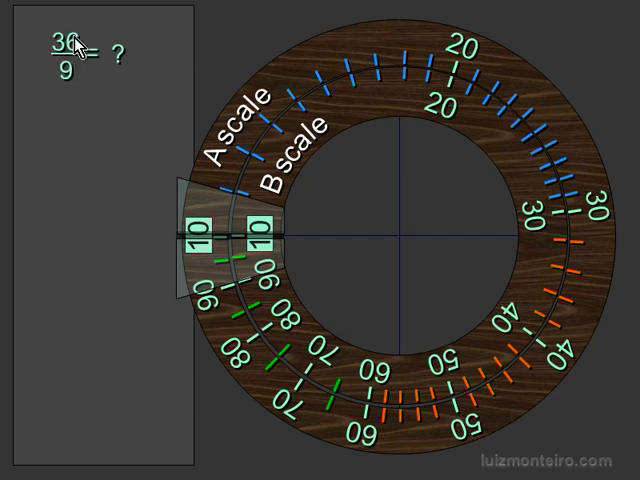
{"action": "mouse_move", "coordinate": [264, 84]}
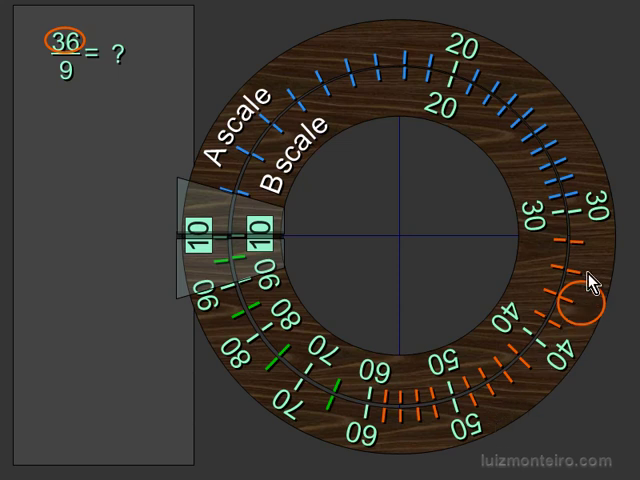
{"action": "mouse_move", "coordinate": [584, 284]}
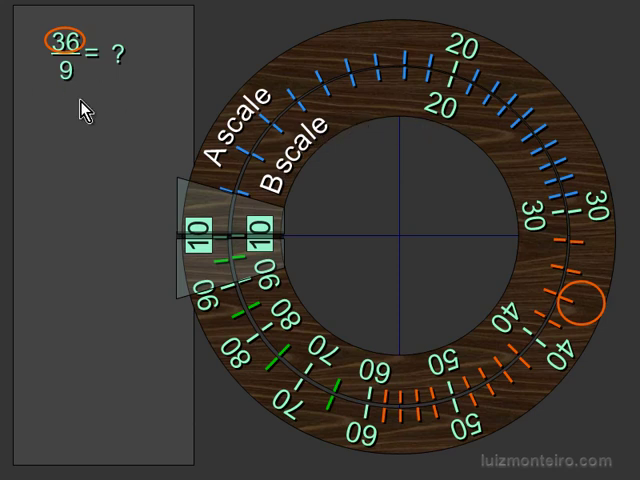
{"action": "mouse_move", "coordinate": [416, 156]}
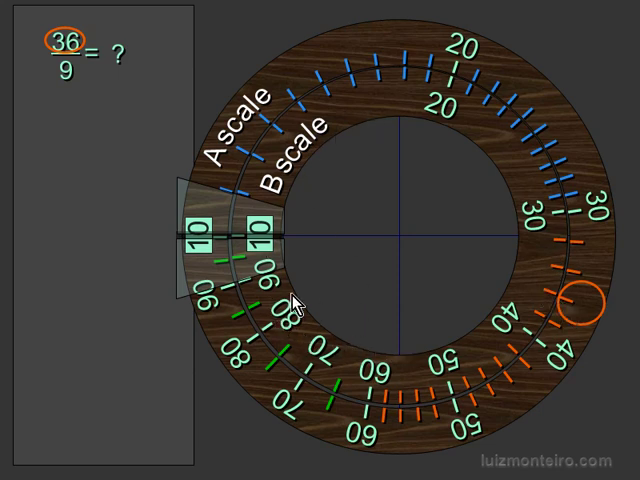
{"action": "mouse_move", "coordinate": [284, 320]}
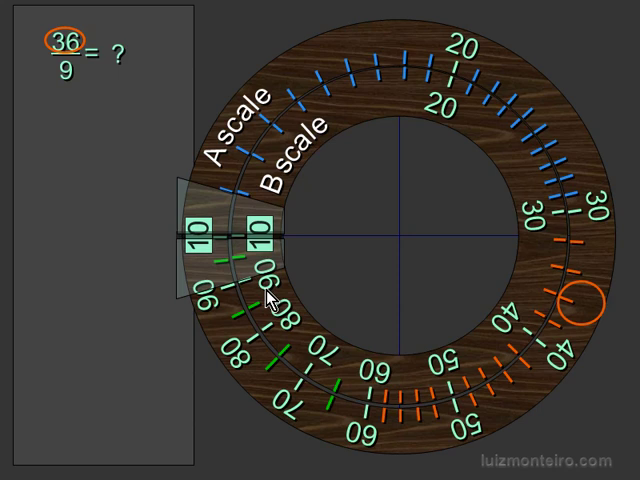